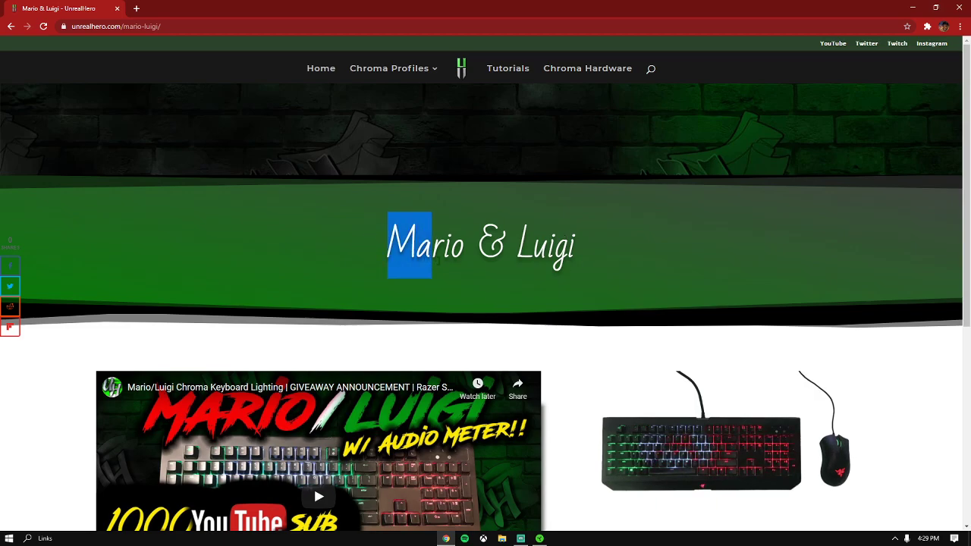
- Download the Mario & Luigi .chromaeffects file from the website
scroll("down", 3)
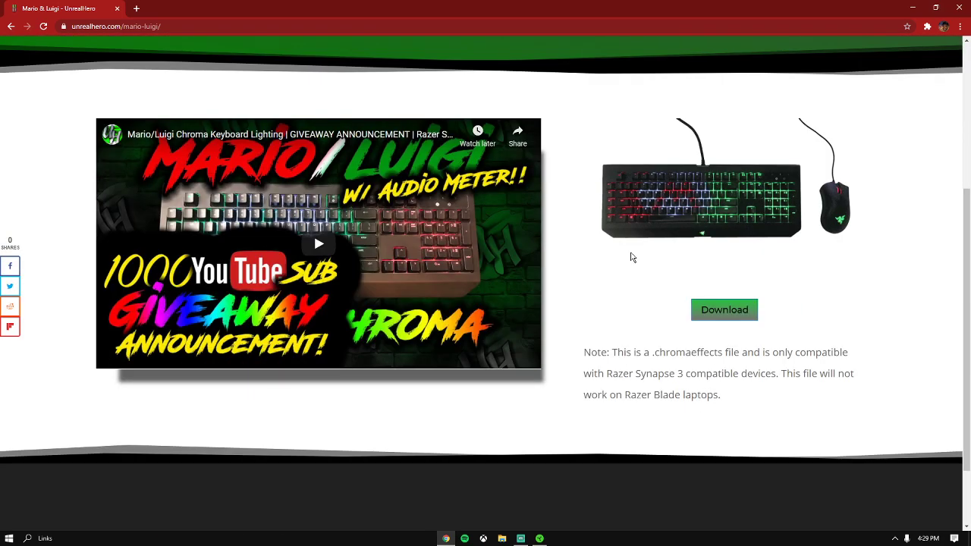
scroll("up", 3)
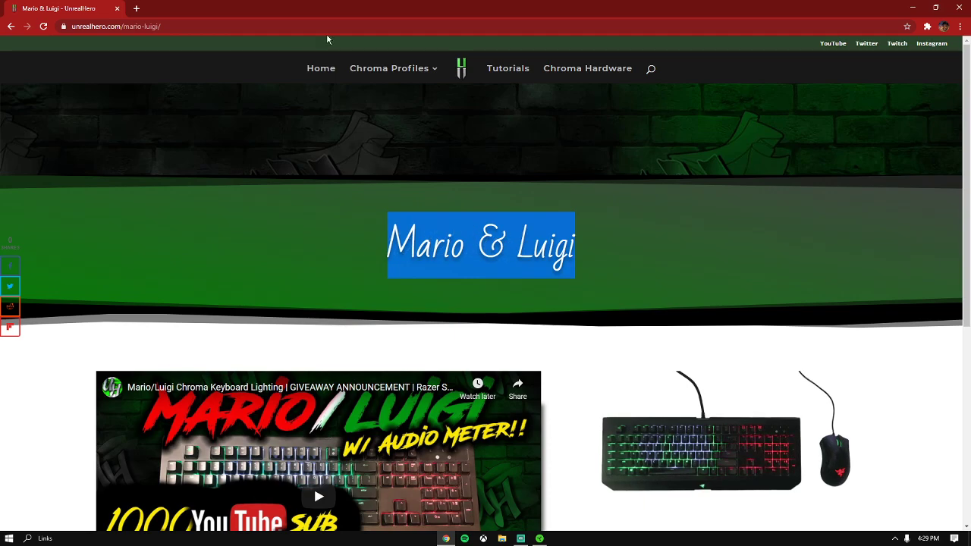
scroll("down", 3)
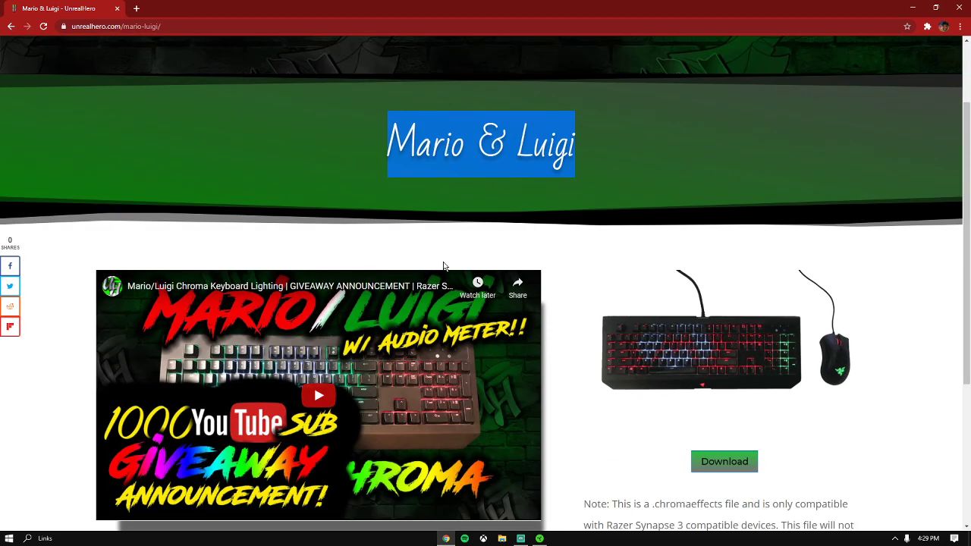
left_click(724, 461)
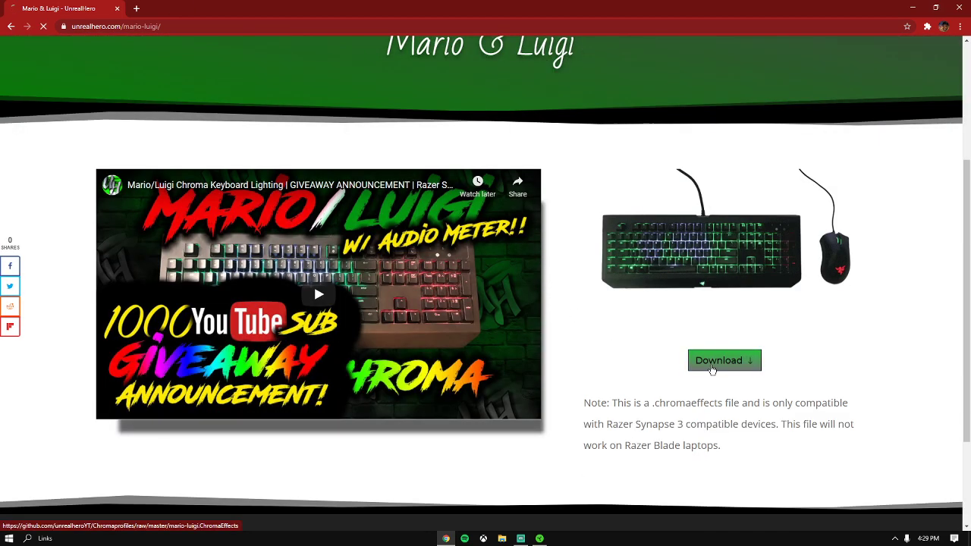
left_click(723, 361)
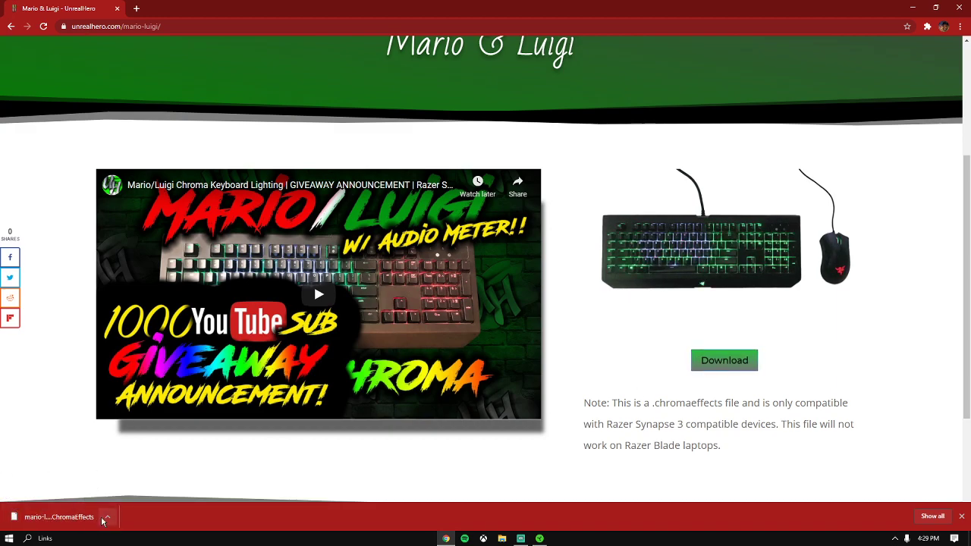
- Reveal the downloaded file in its folder from Chrome's download bar
left_click(106, 516)
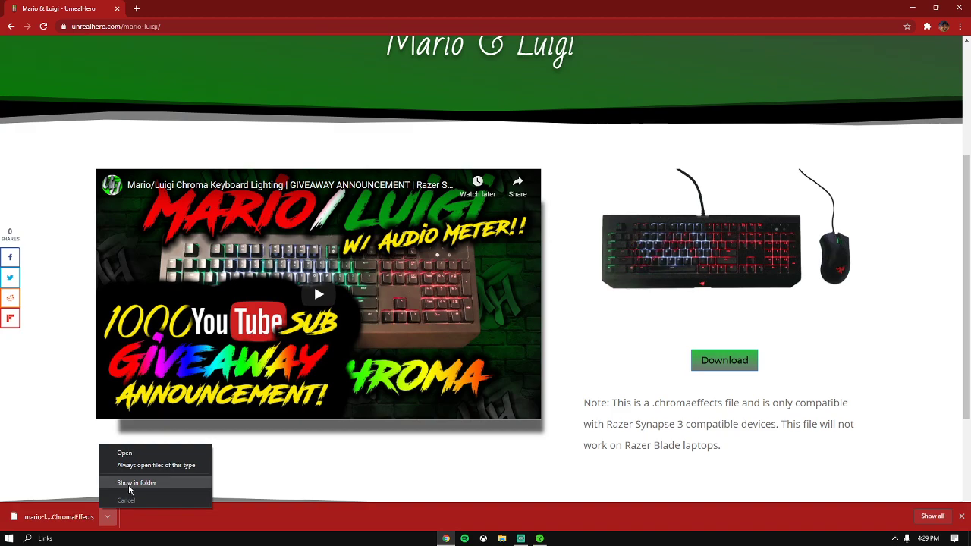
left_click(137, 482)
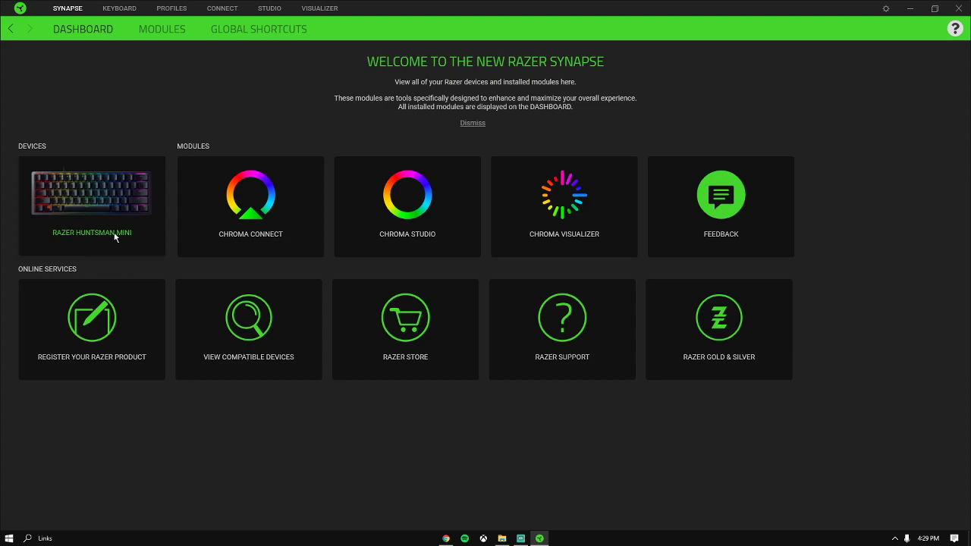
mouse_move(124, 227)
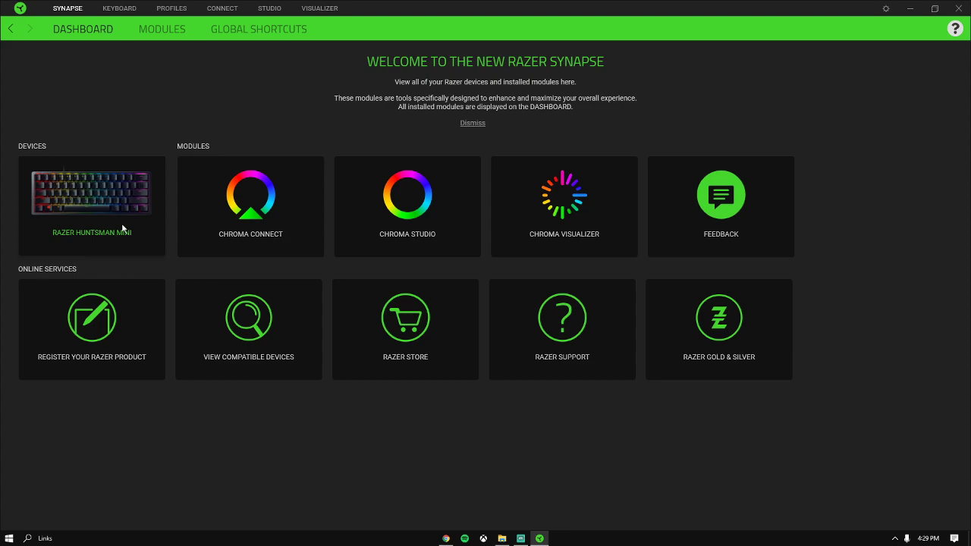
mouse_move(228, 79)
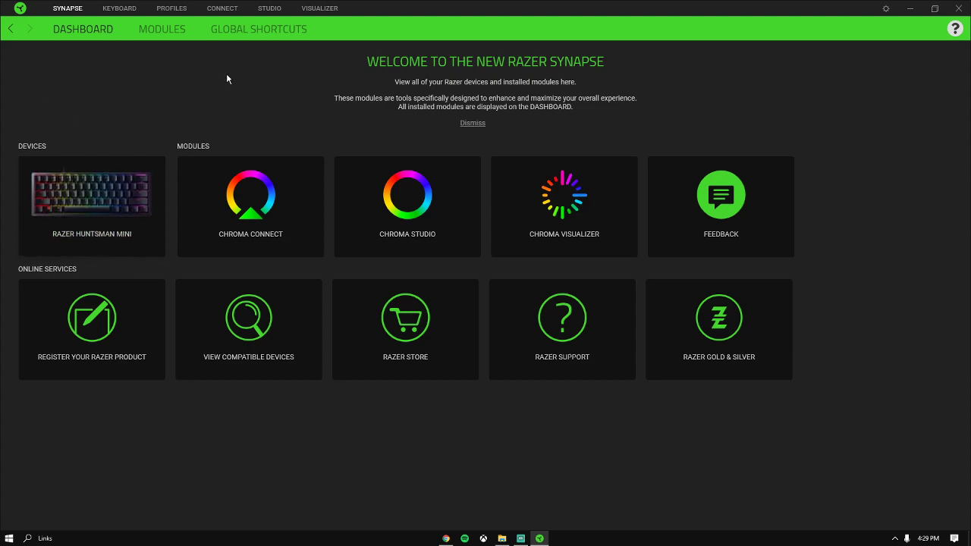
mouse_move(111, 185)
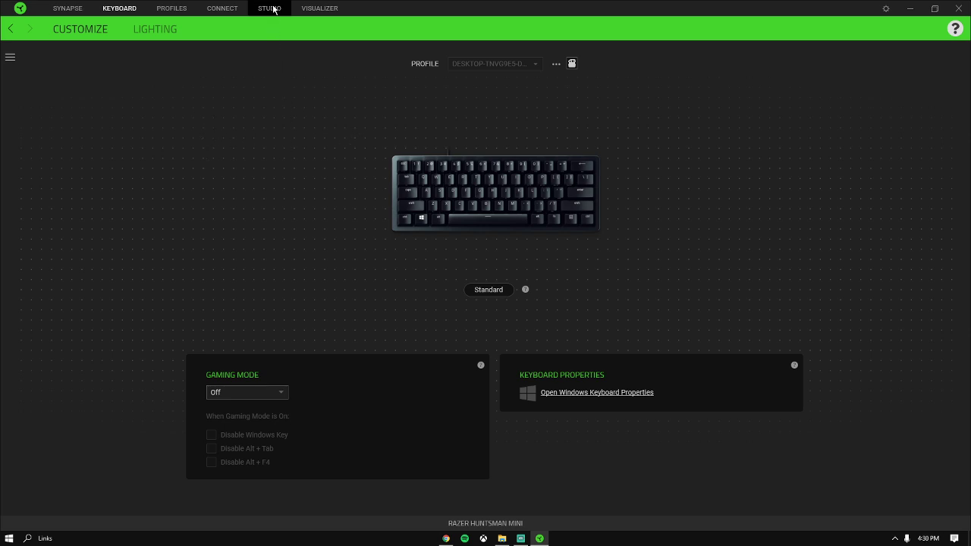
- Bring up the Import Chroma Effects dialog from the current effect's '...' menu in Studio
left_click(270, 9)
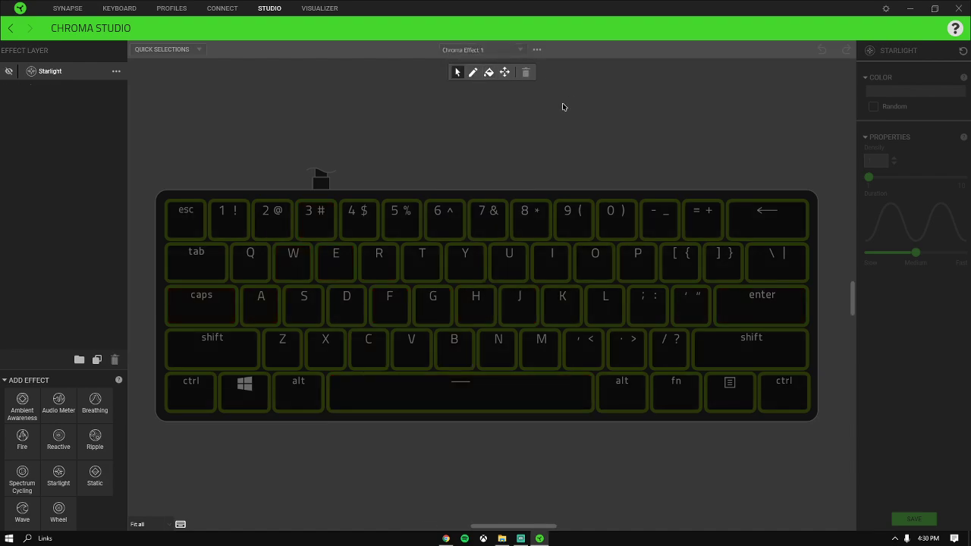
mouse_move(552, 50)
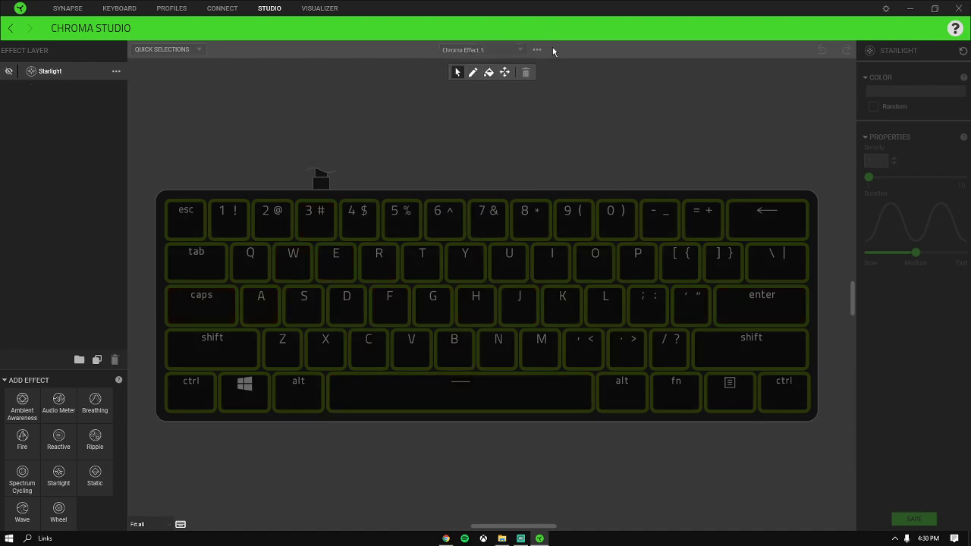
left_click(537, 50)
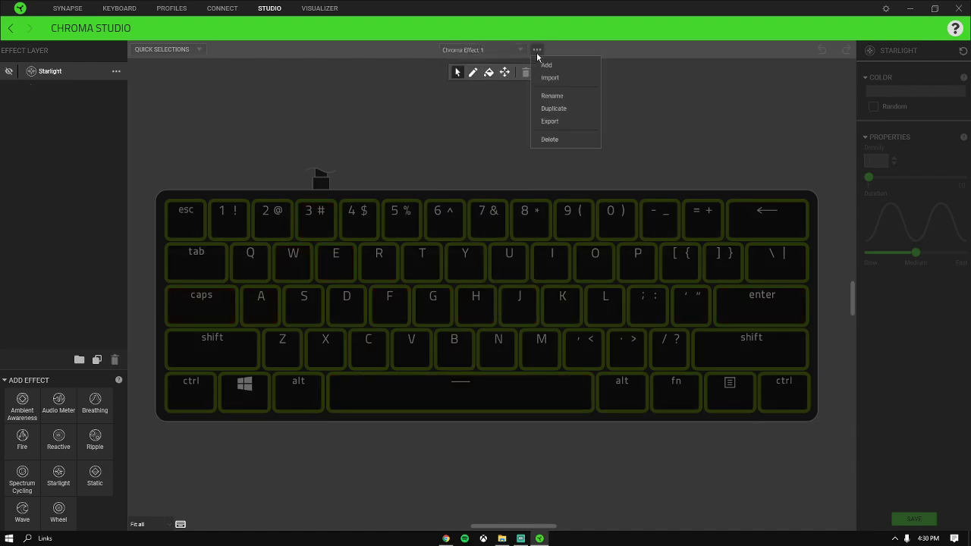
left_click(548, 77)
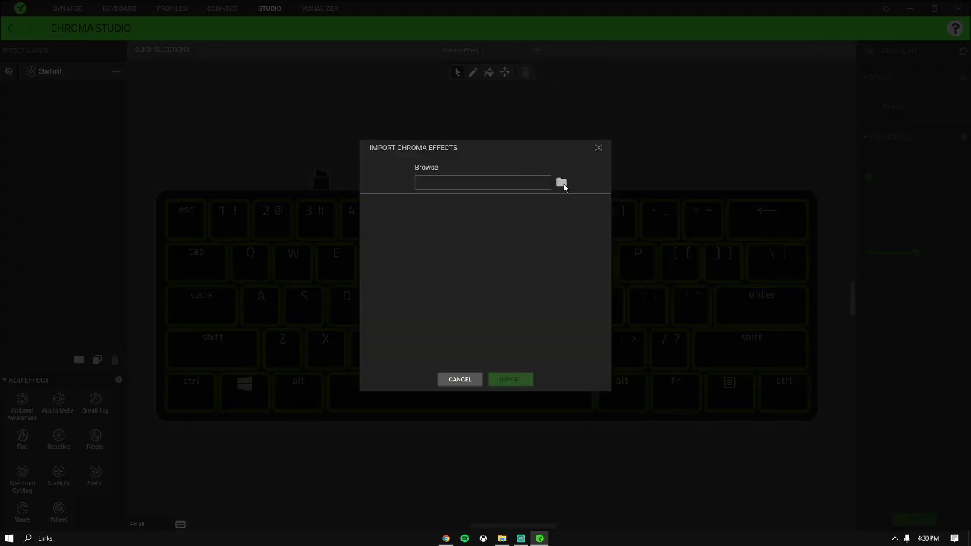
- Select mario-luigi.ChromaEffects from Downloads as the file to import
left_click(561, 182)
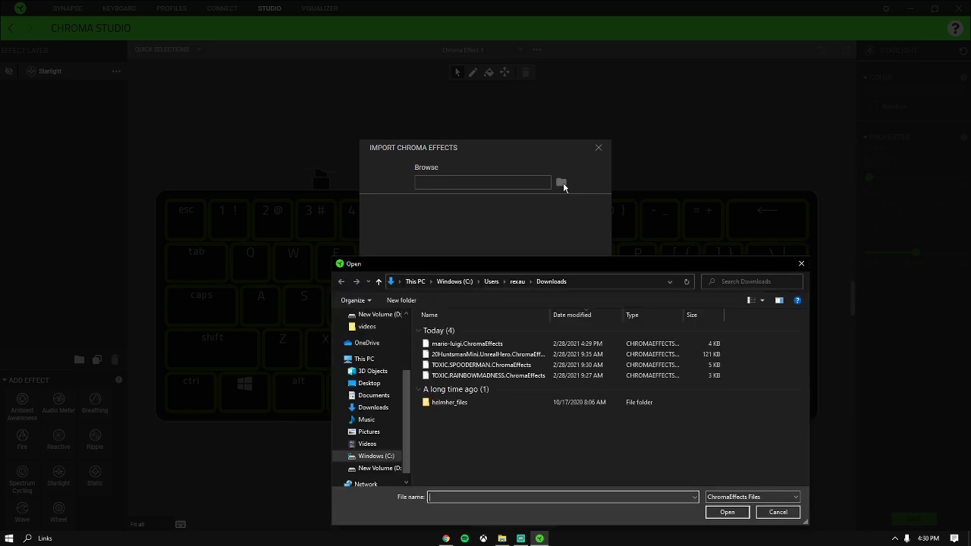
left_click(467, 343)
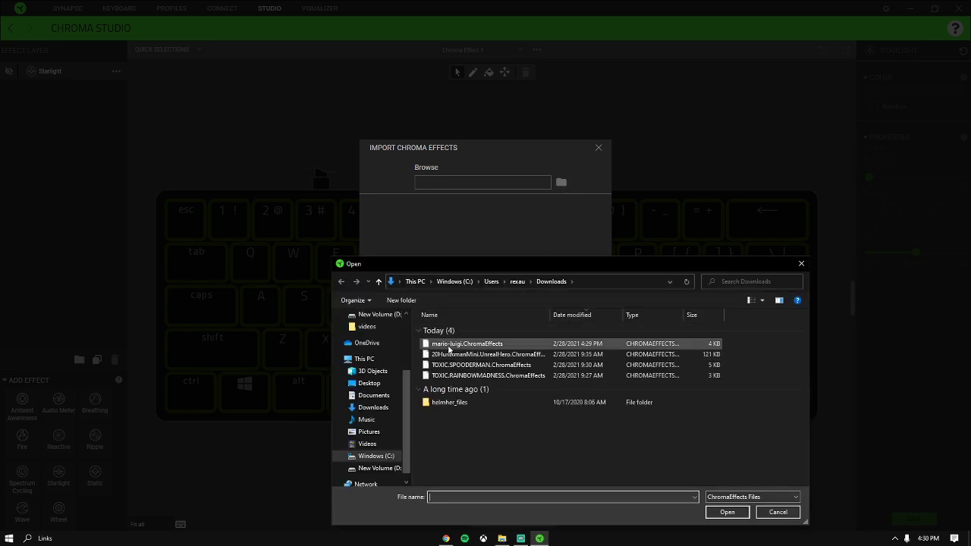
left_click(465, 343)
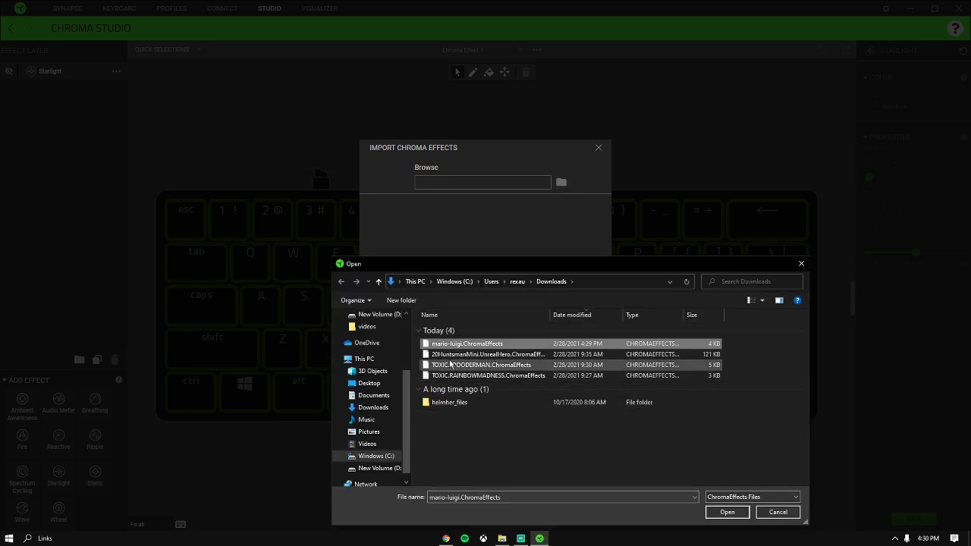
left_click(467, 343)
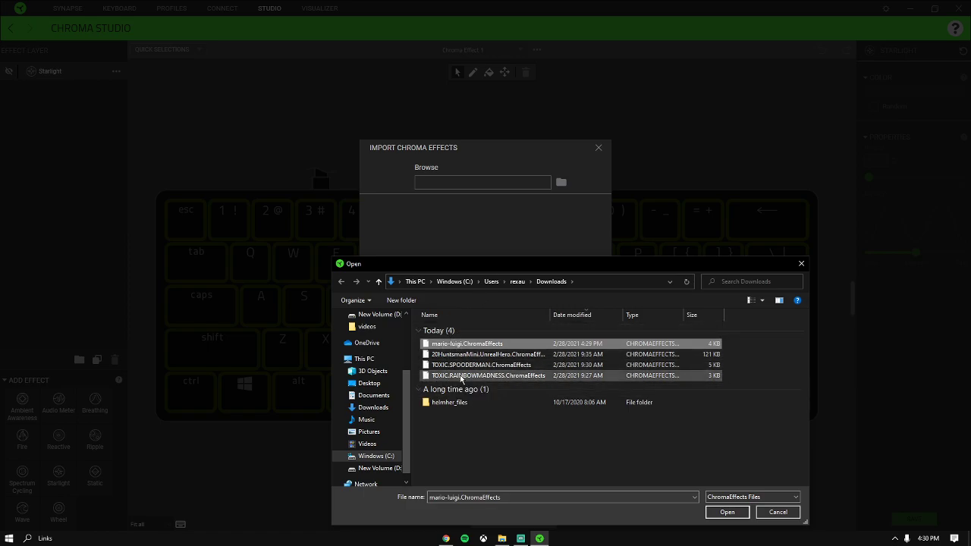
left_click(464, 343)
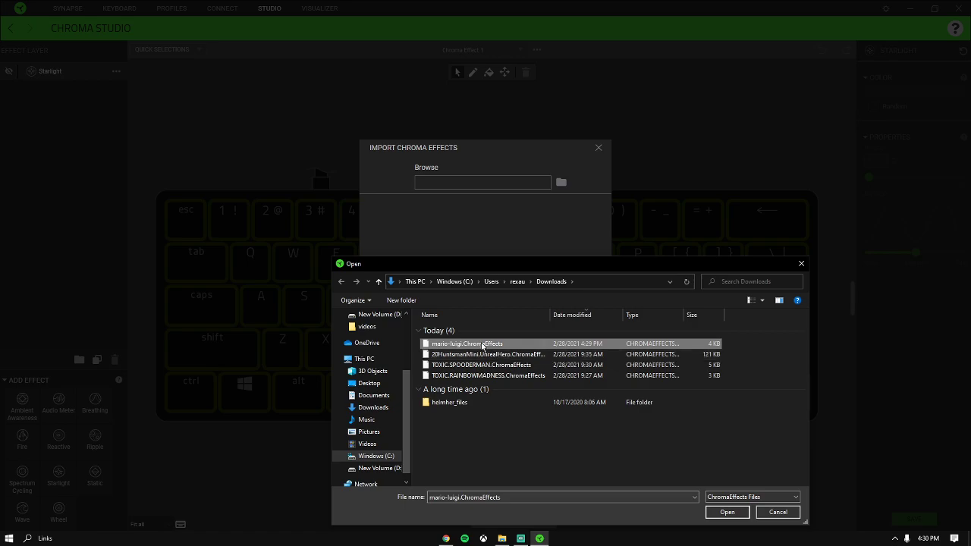
left_click(727, 513)
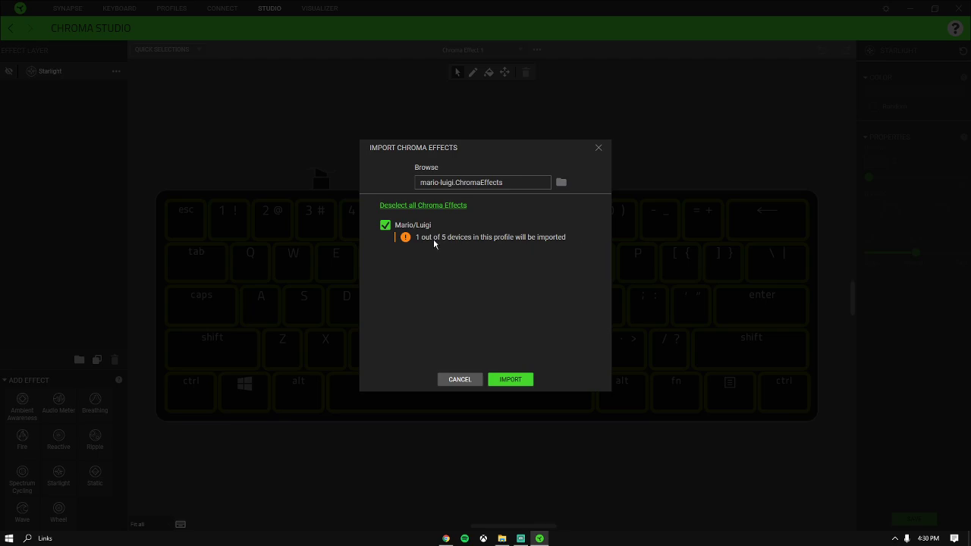
mouse_move(492, 241)
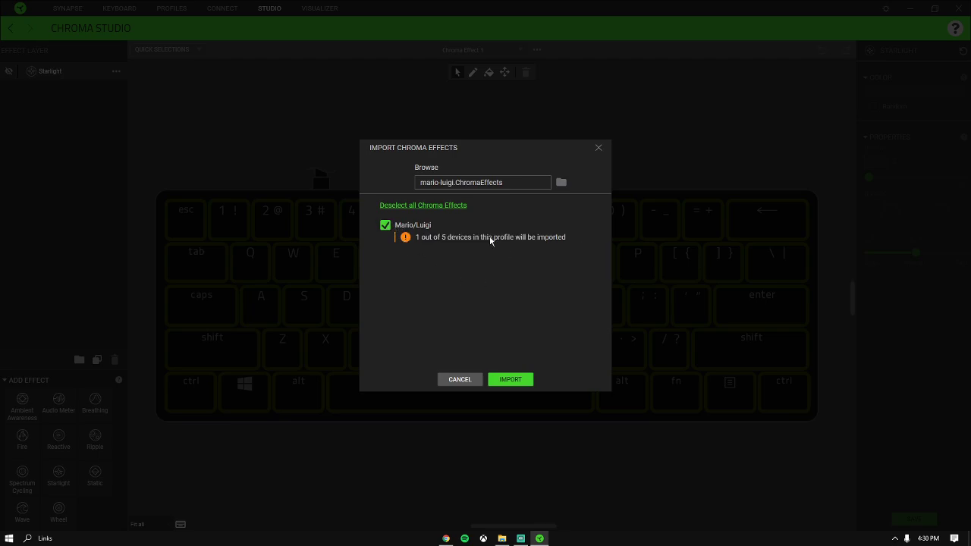
mouse_move(446, 170)
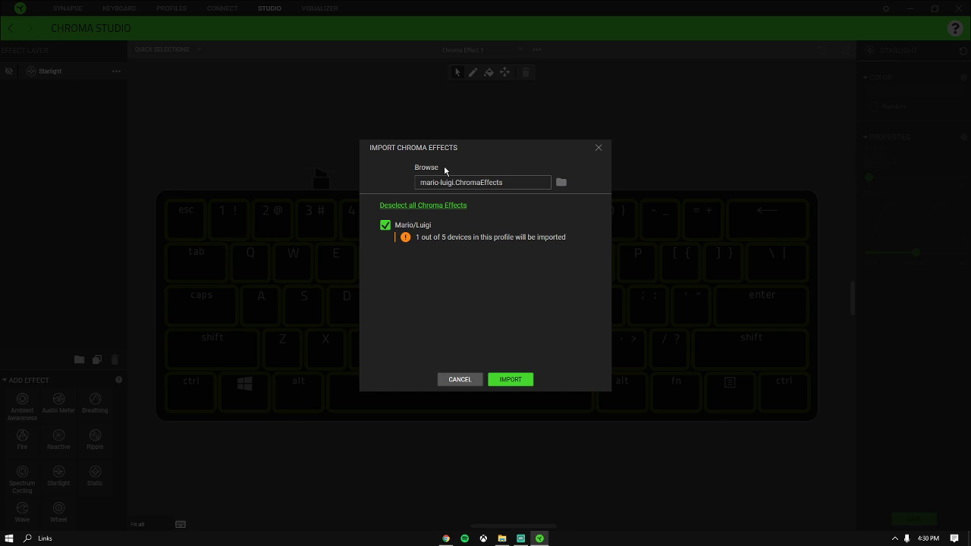
mouse_move(473, 143)
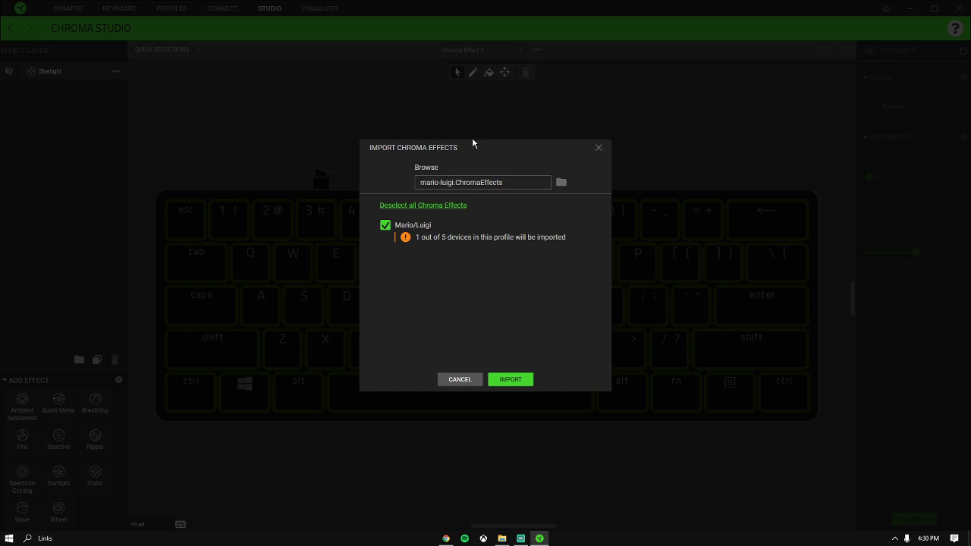
- Import the checked Mario/Luigi effect into Chroma Studio
left_click(510, 379)
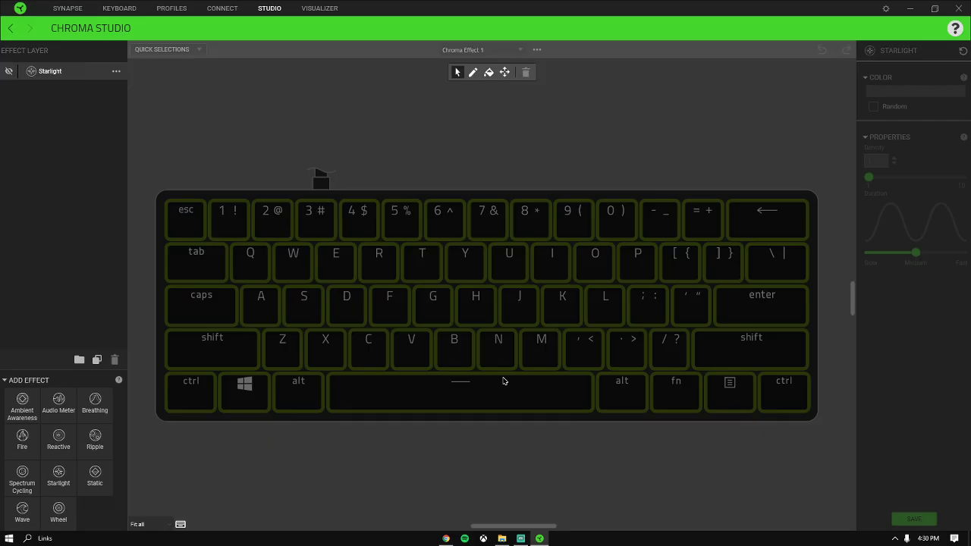